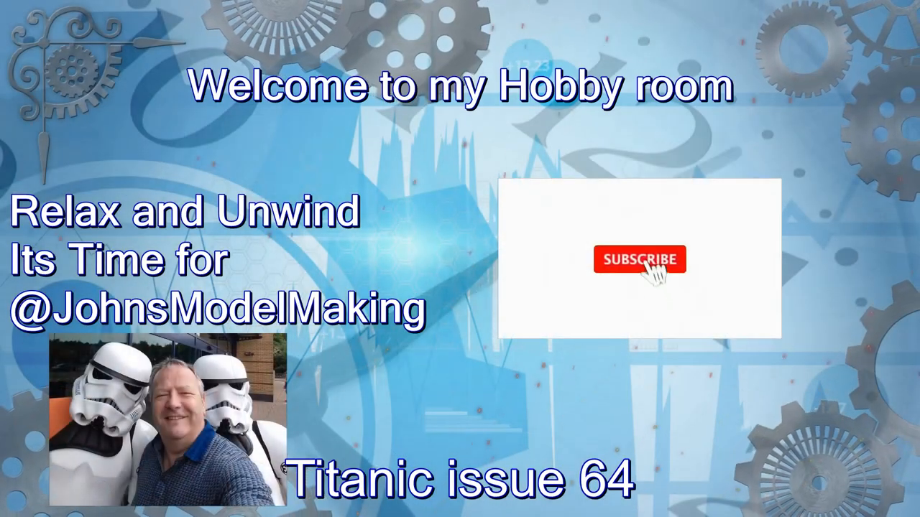
left_click(638, 259)
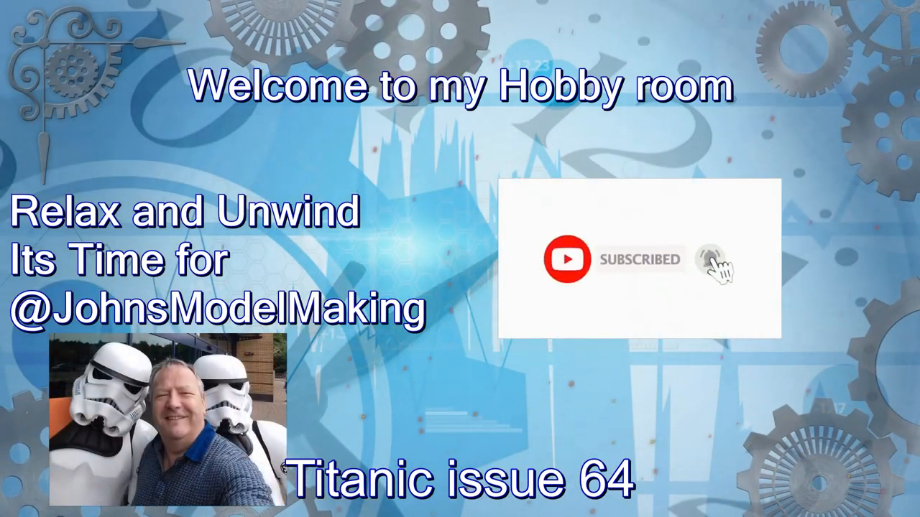